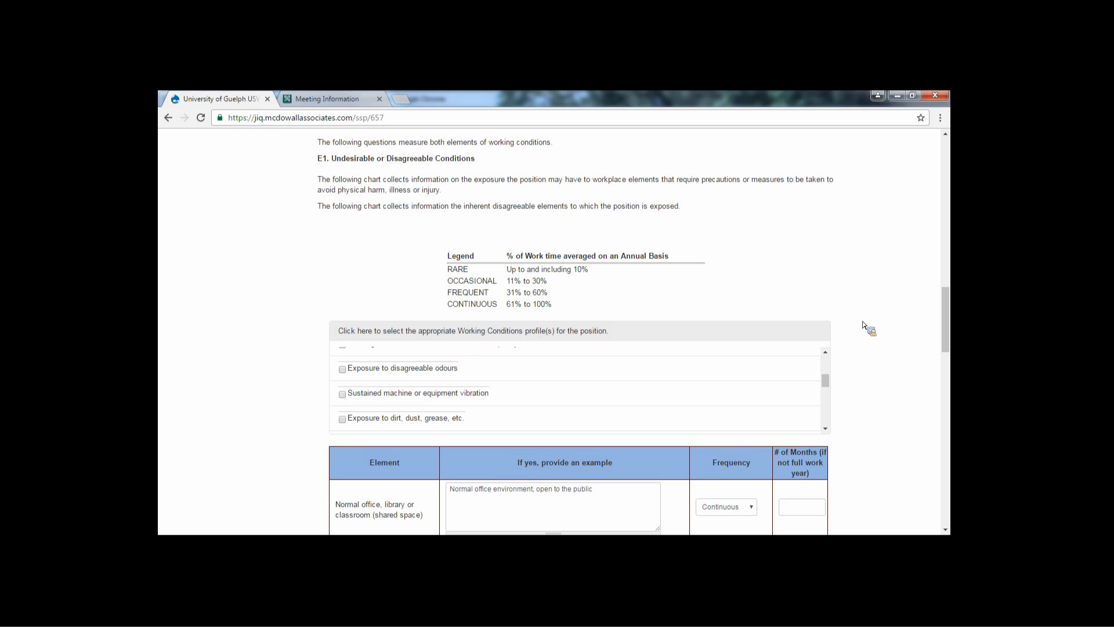
# Scroll past the E2 Health and Safety Risks chart and go to the next page.
pyautogui.scroll(-3)
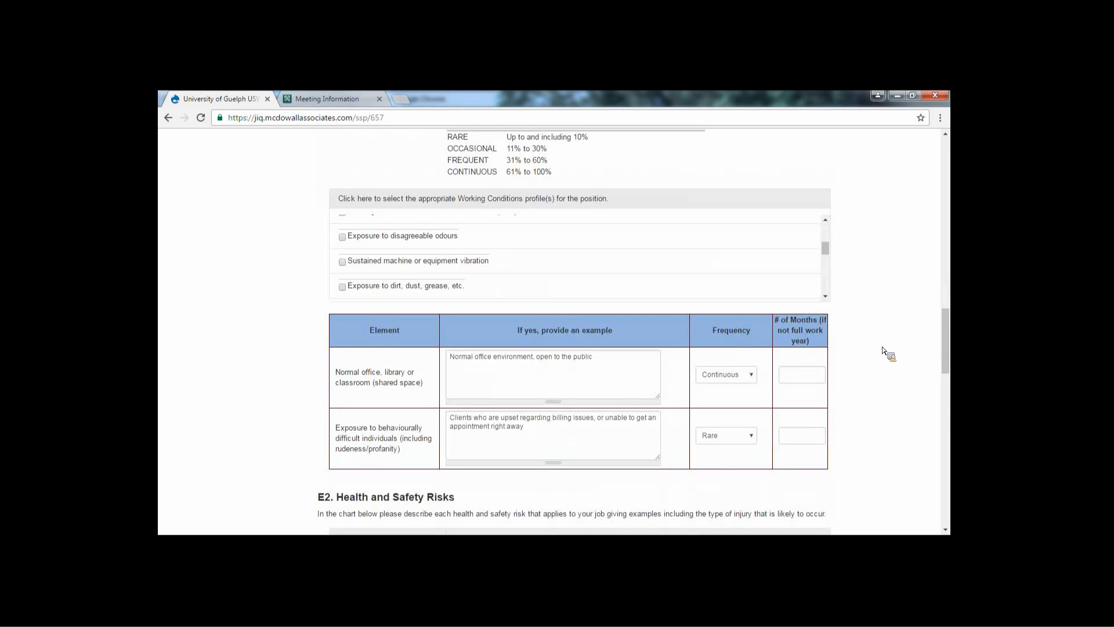
pyautogui.scroll(-3)
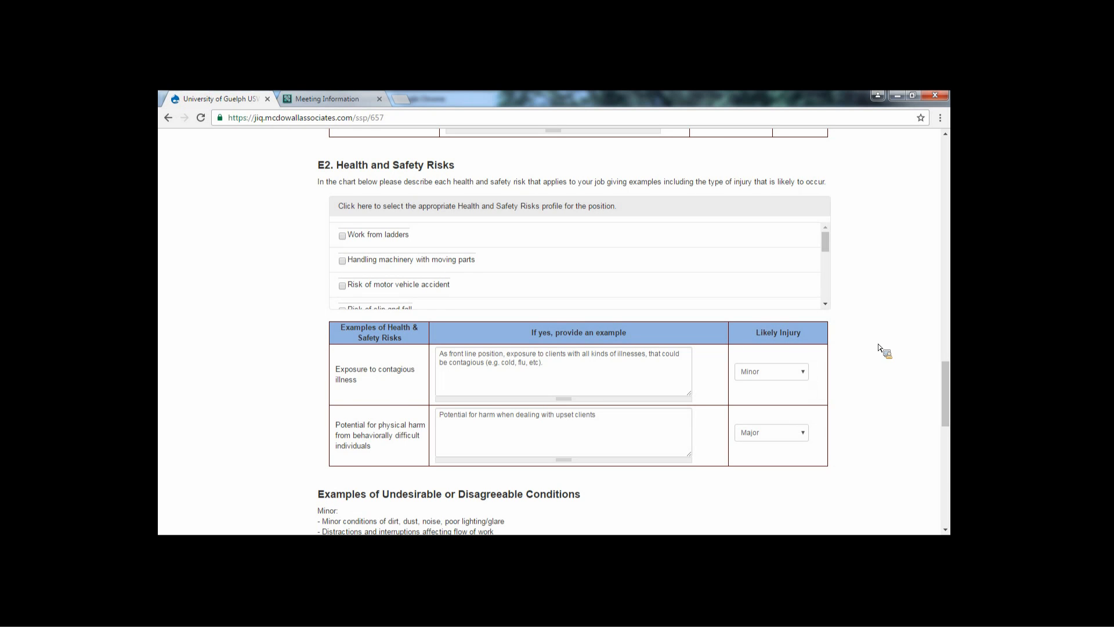
pyautogui.scroll(-3)
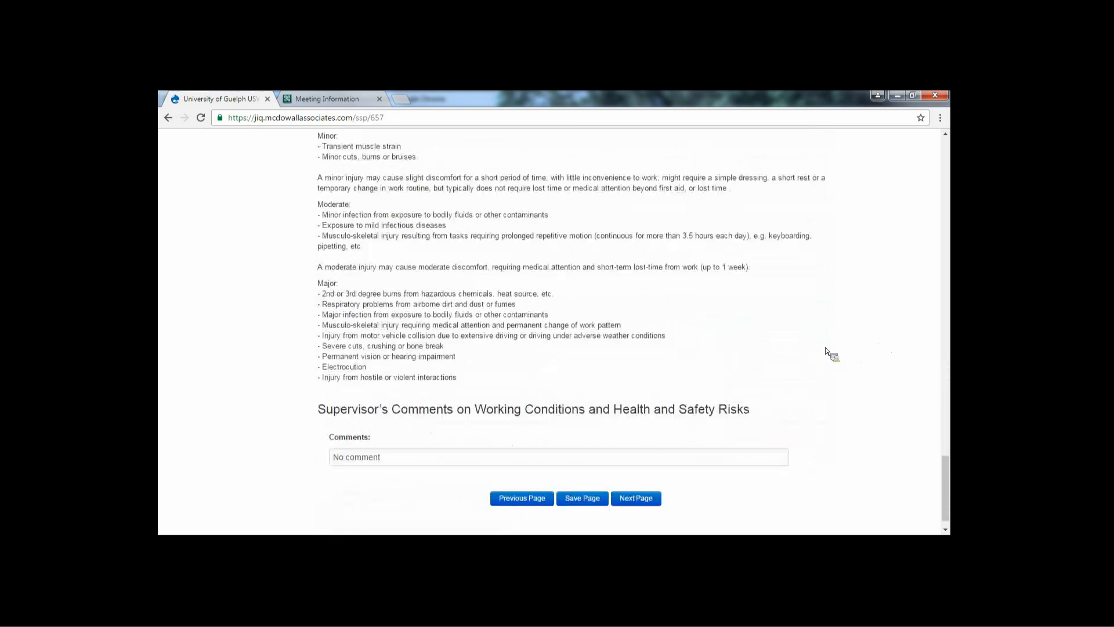
pyautogui.click(634, 497)
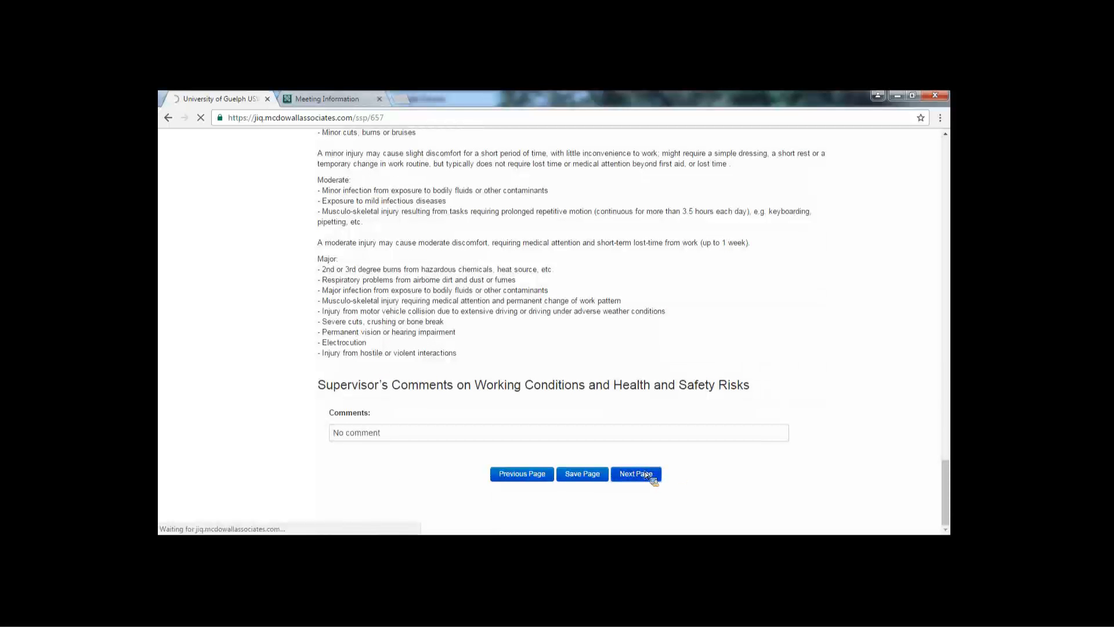